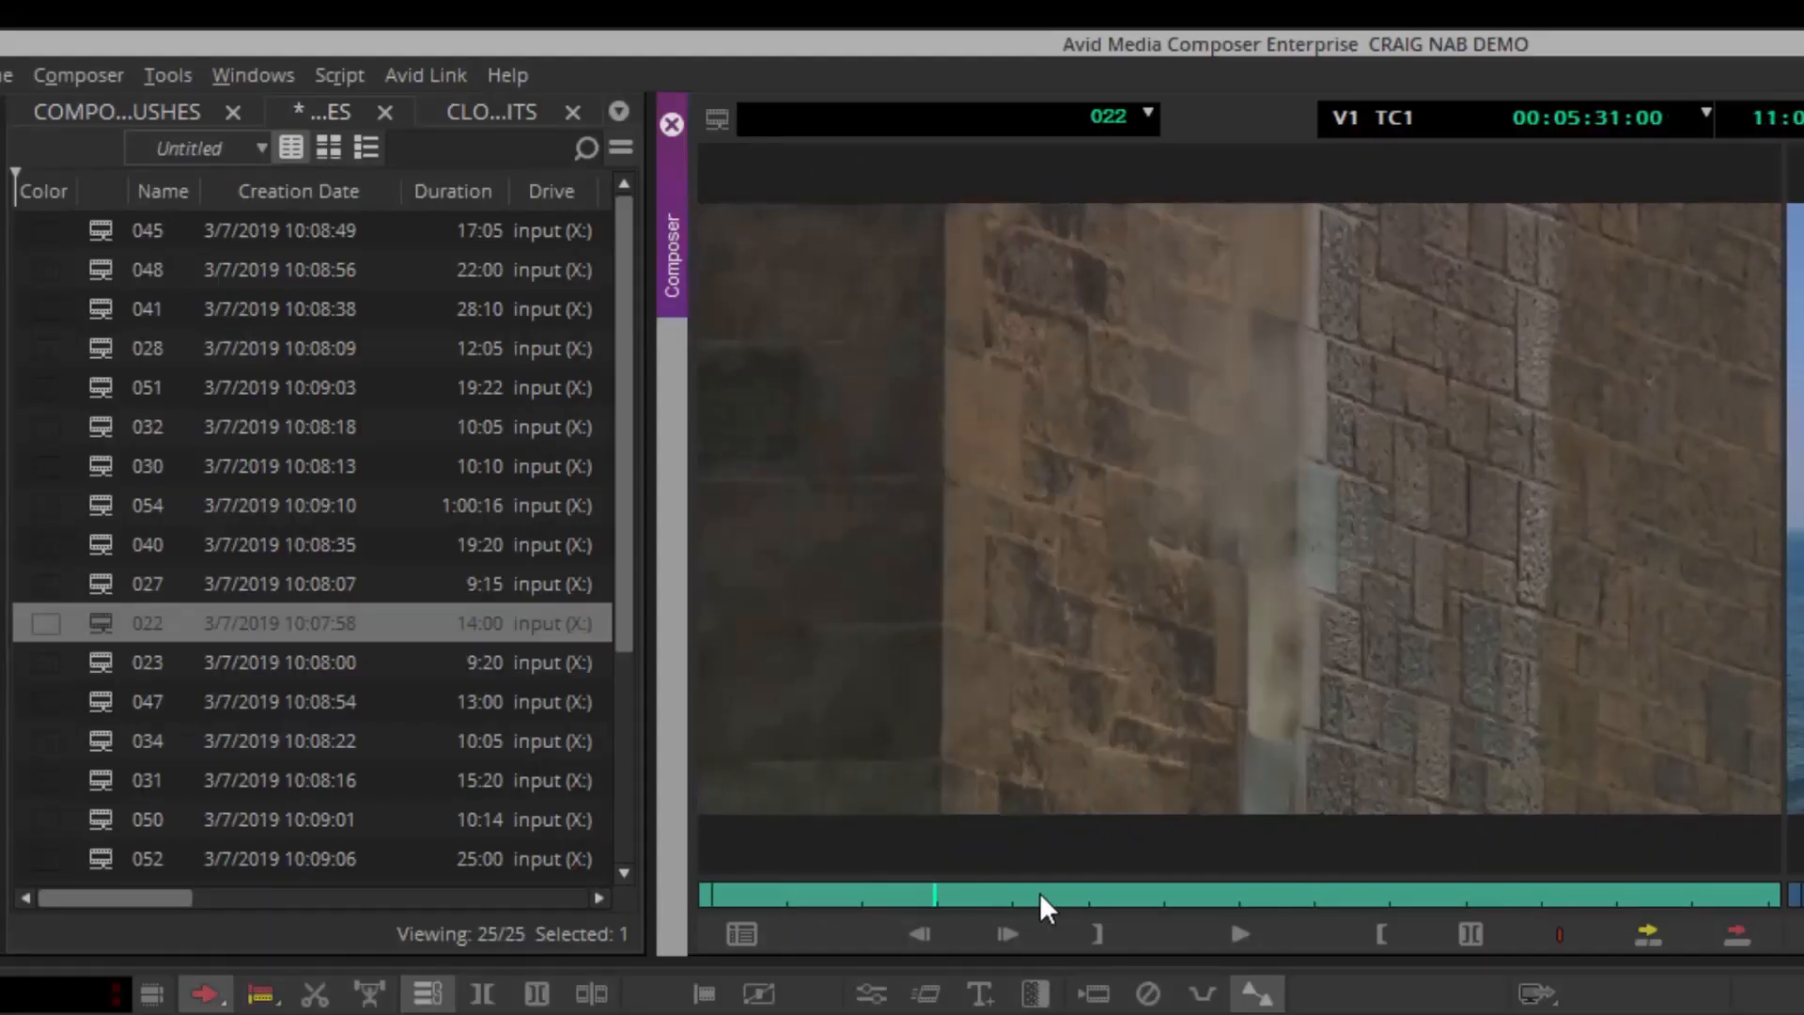
# - Scrub clip 022, then browse the search view, assignment planner and production folders in MediaCentral Cloud UX
pyautogui.moveTo(1041, 891); pyautogui.dragTo(1490, 891)
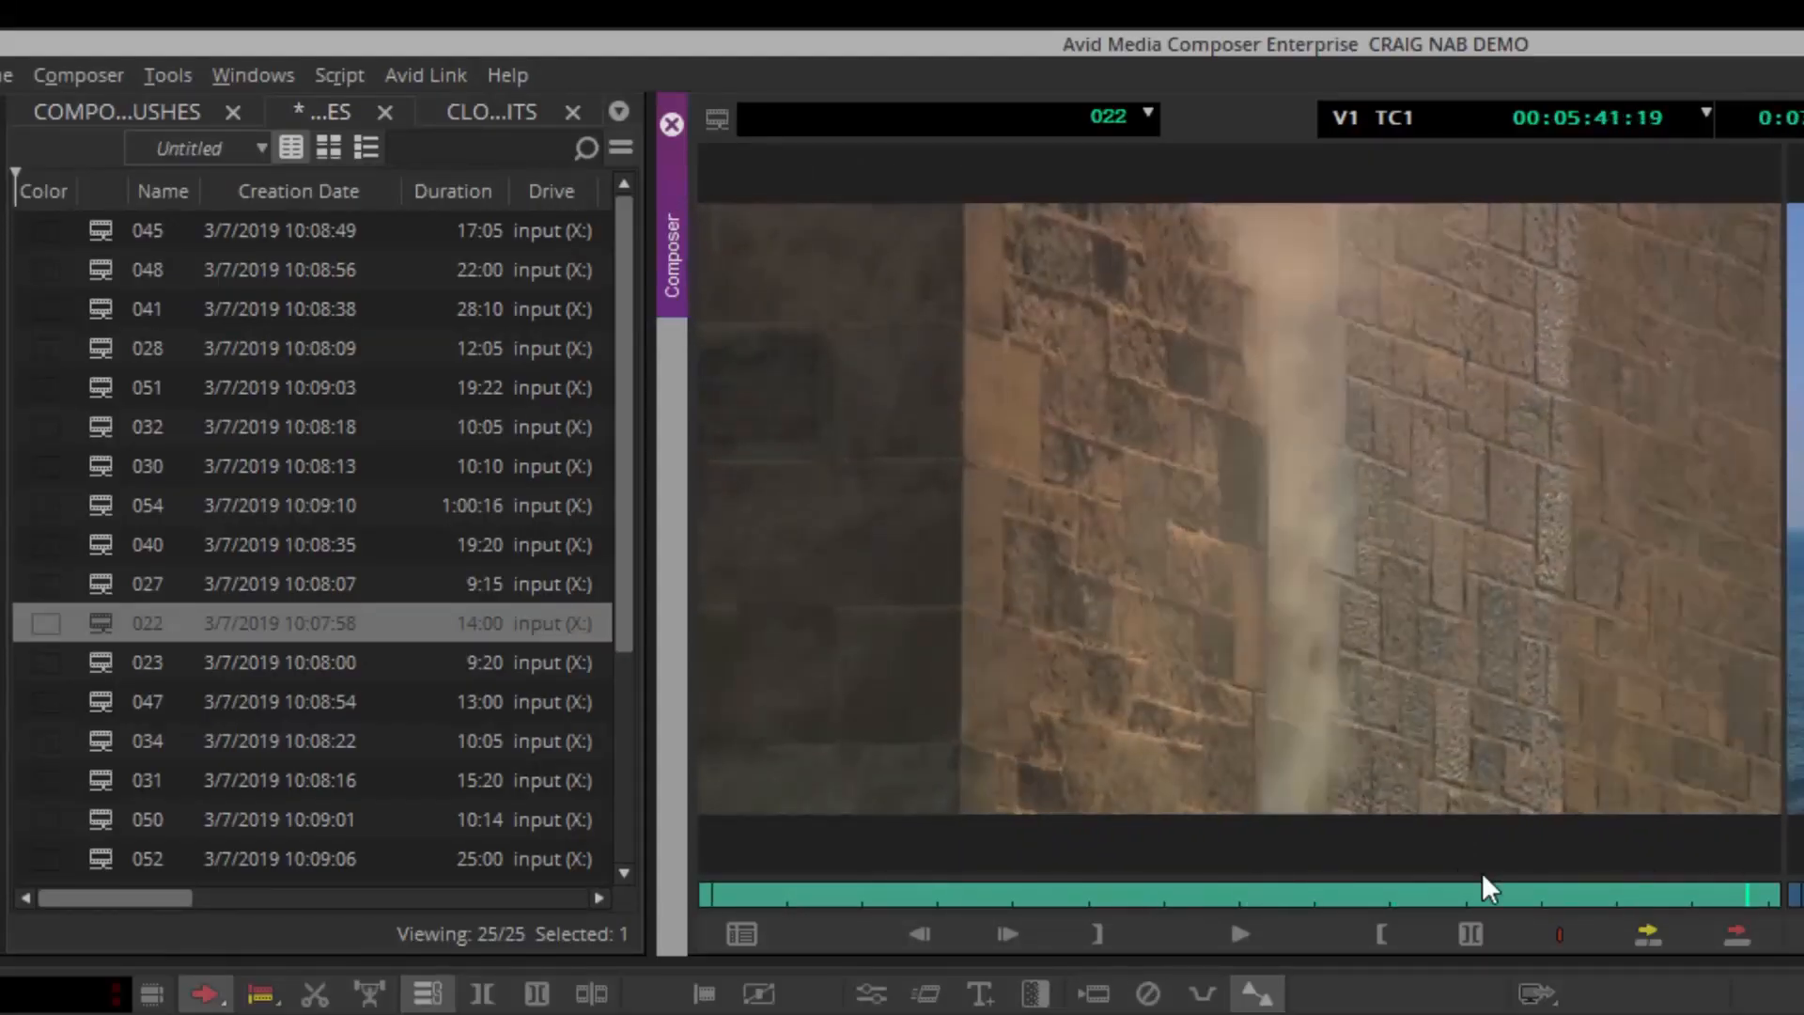
pyautogui.click(146, 661)
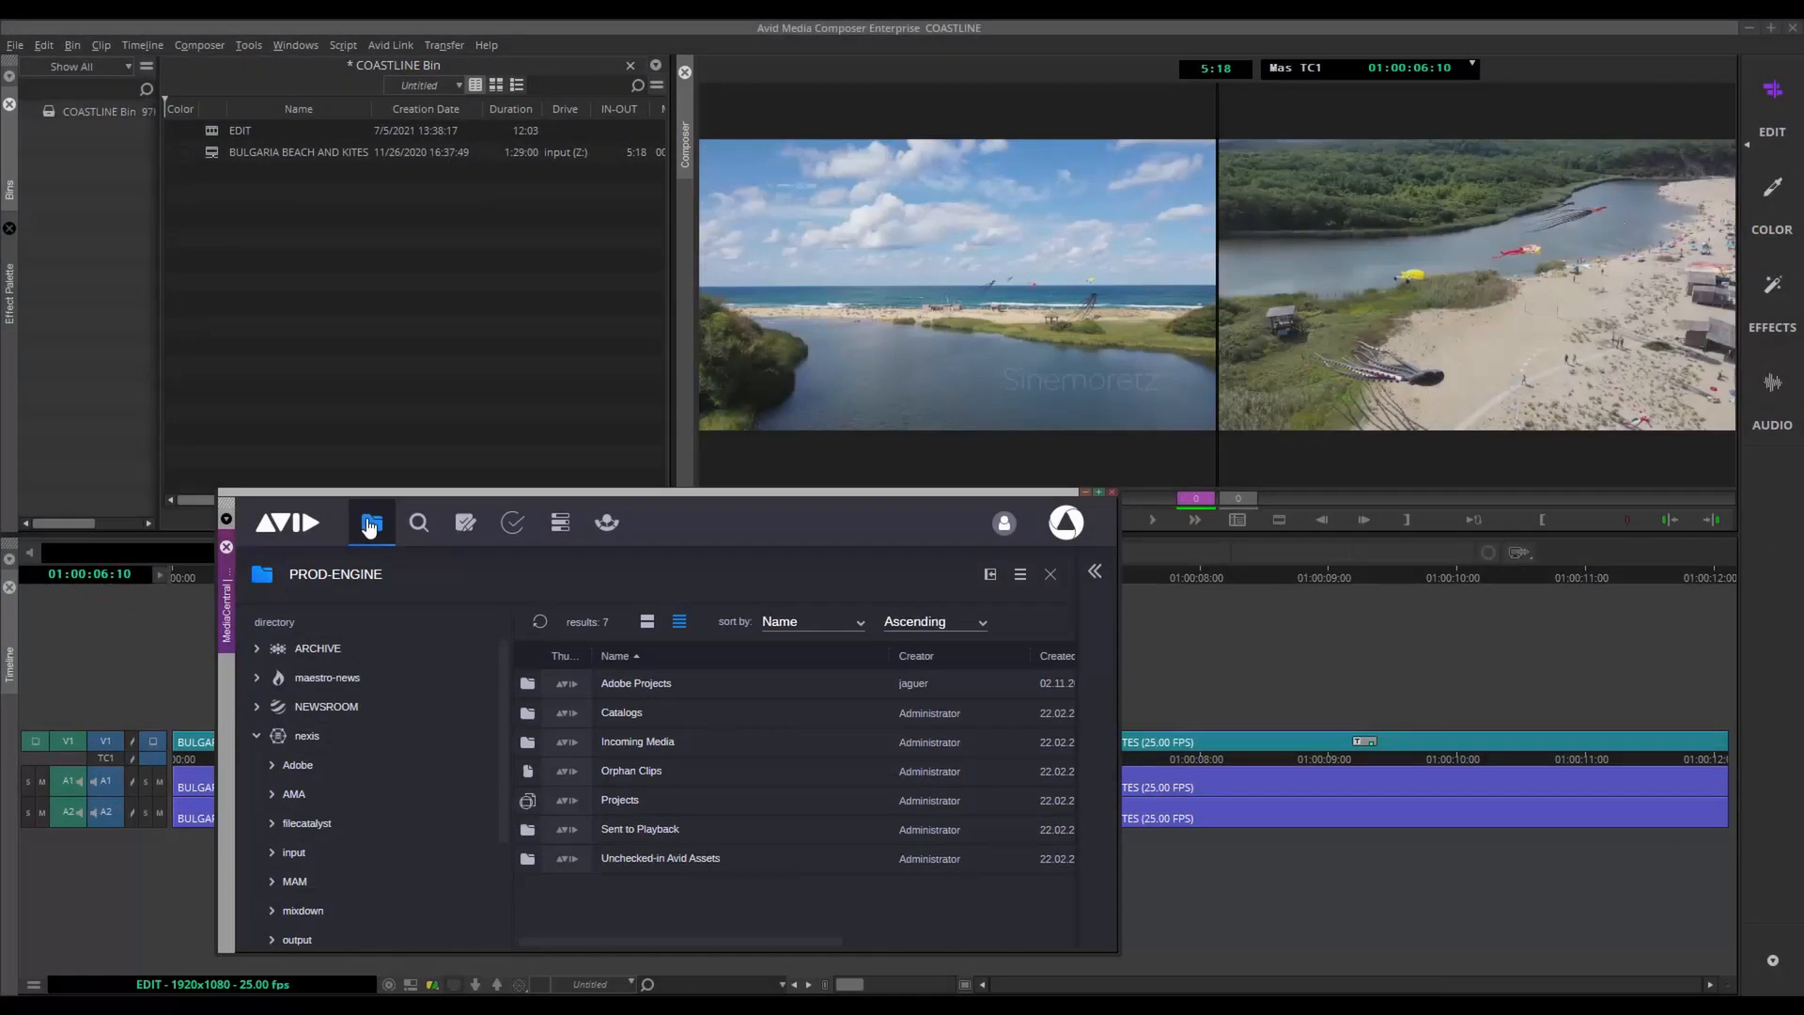
pyautogui.click(418, 525)
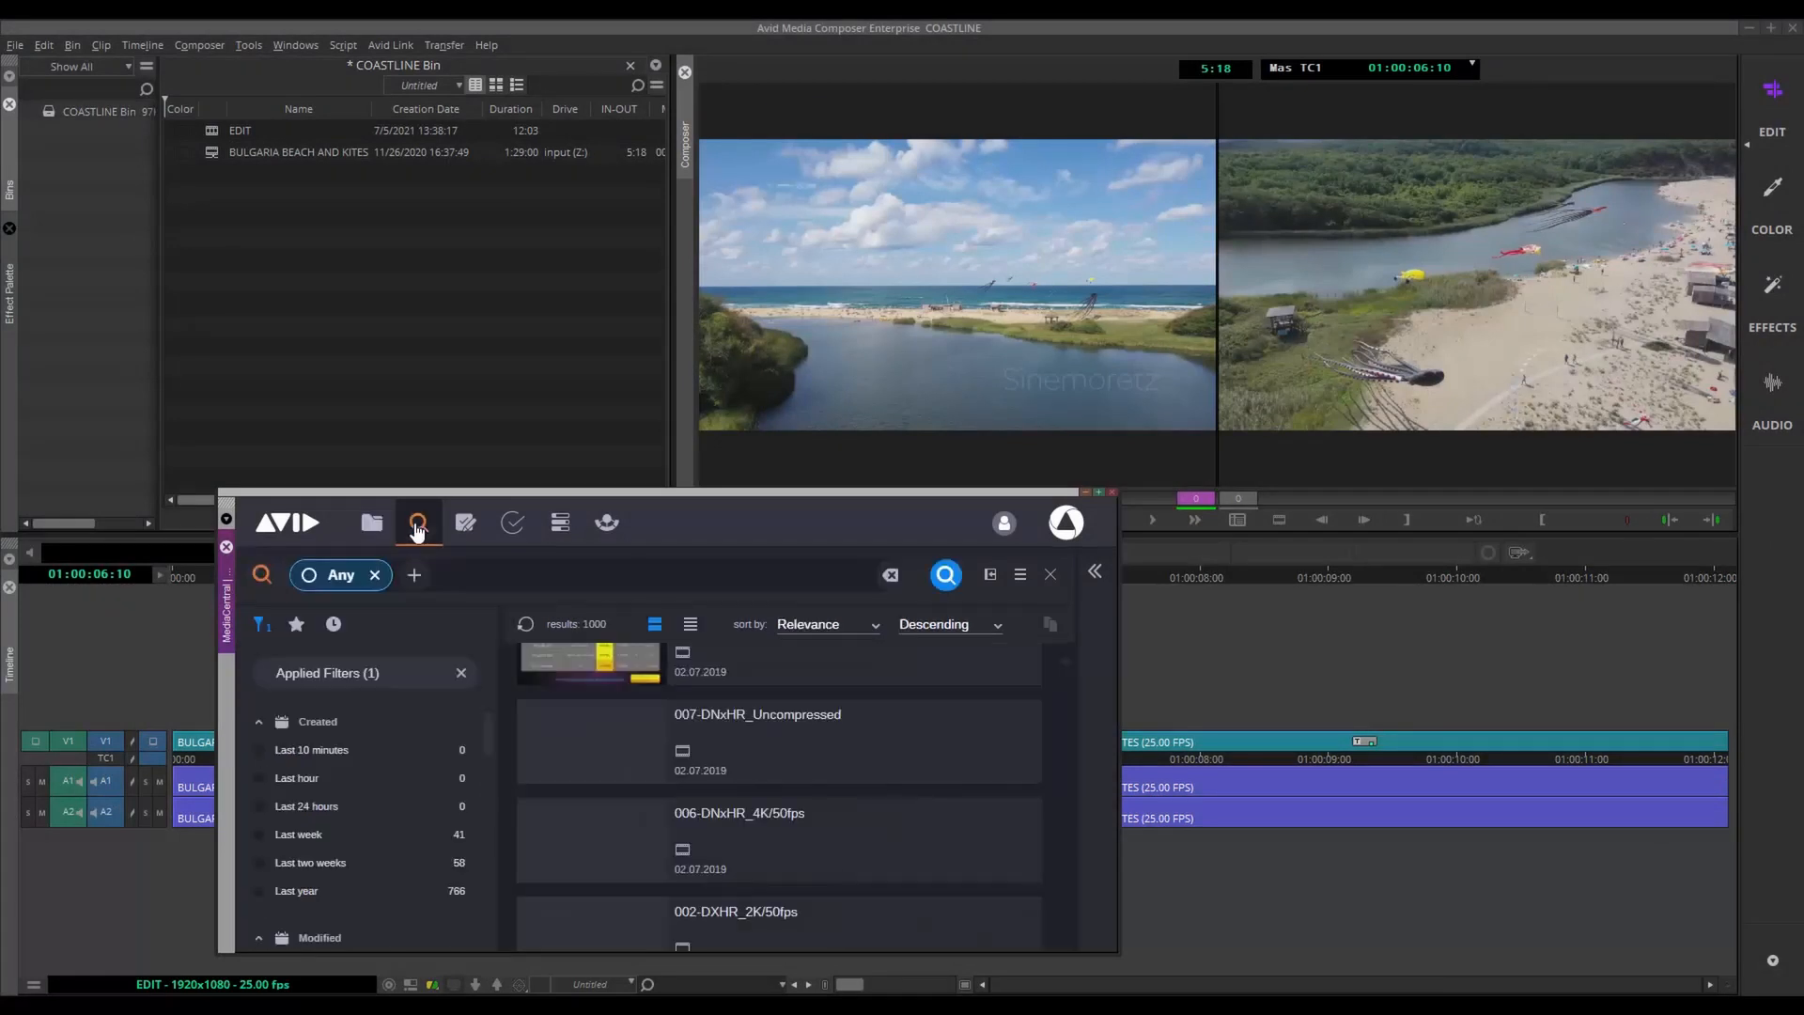
pyautogui.click(464, 522)
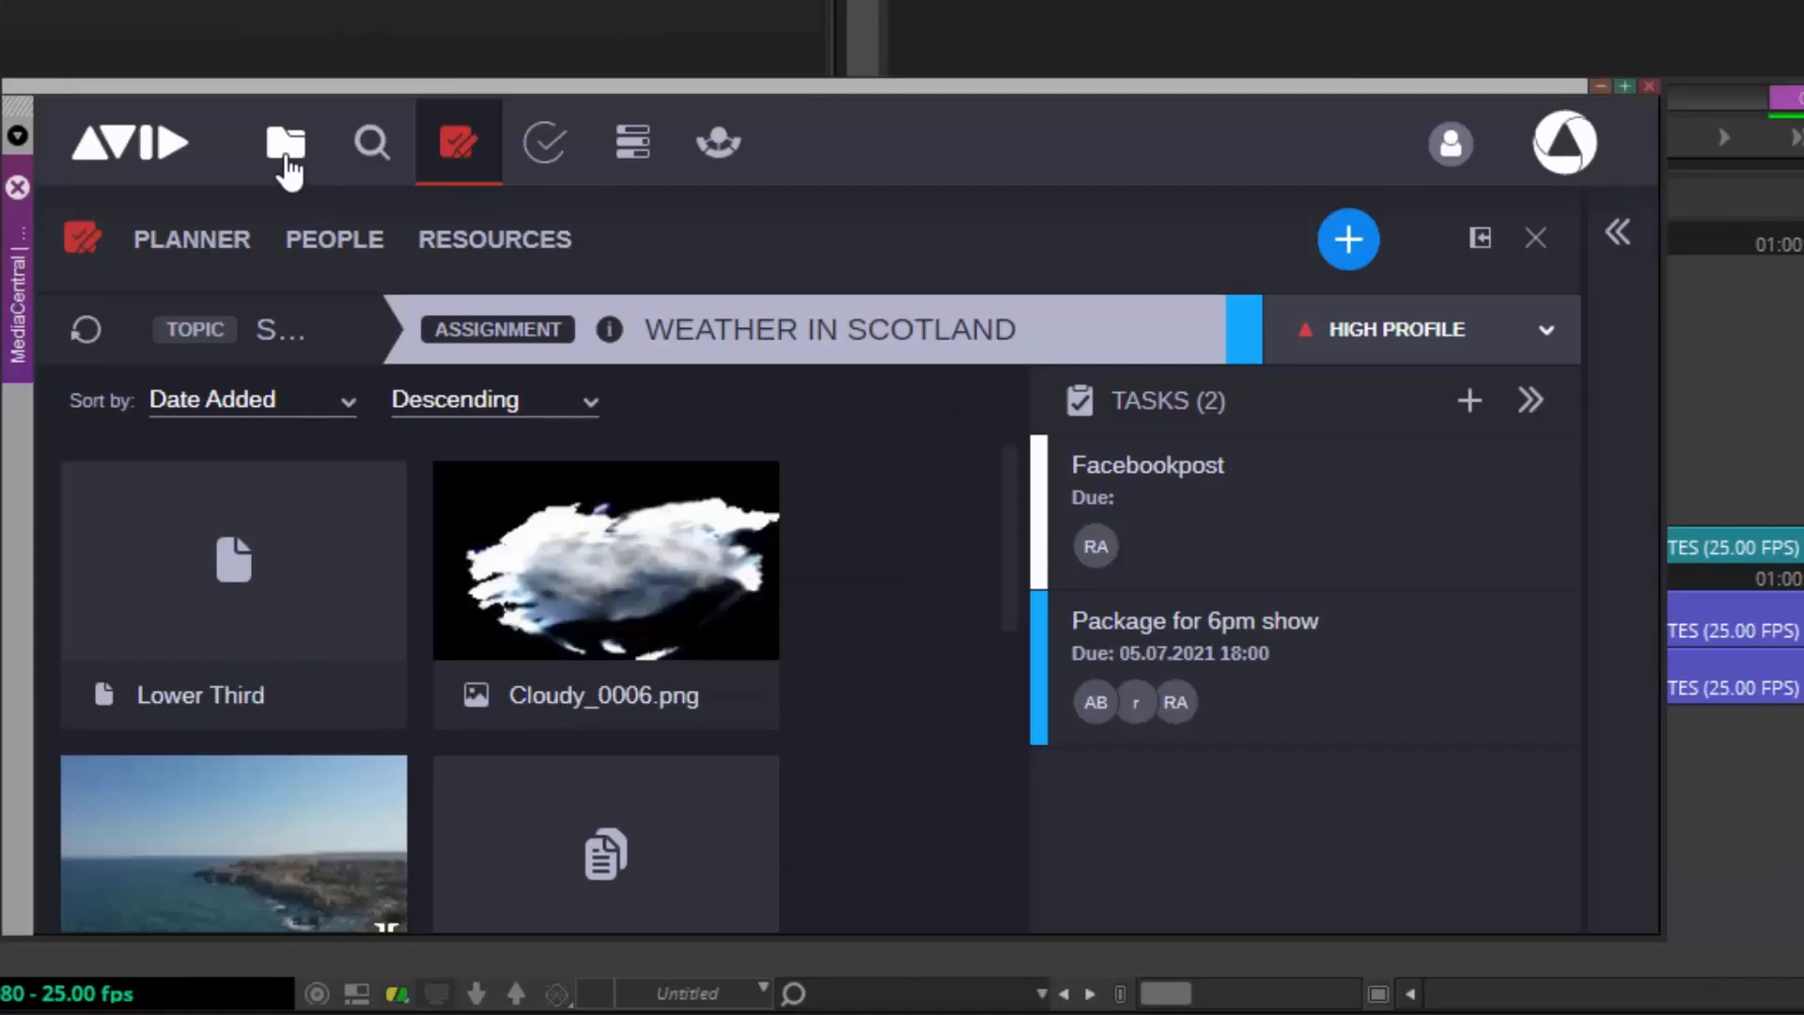
pyautogui.click(284, 141)
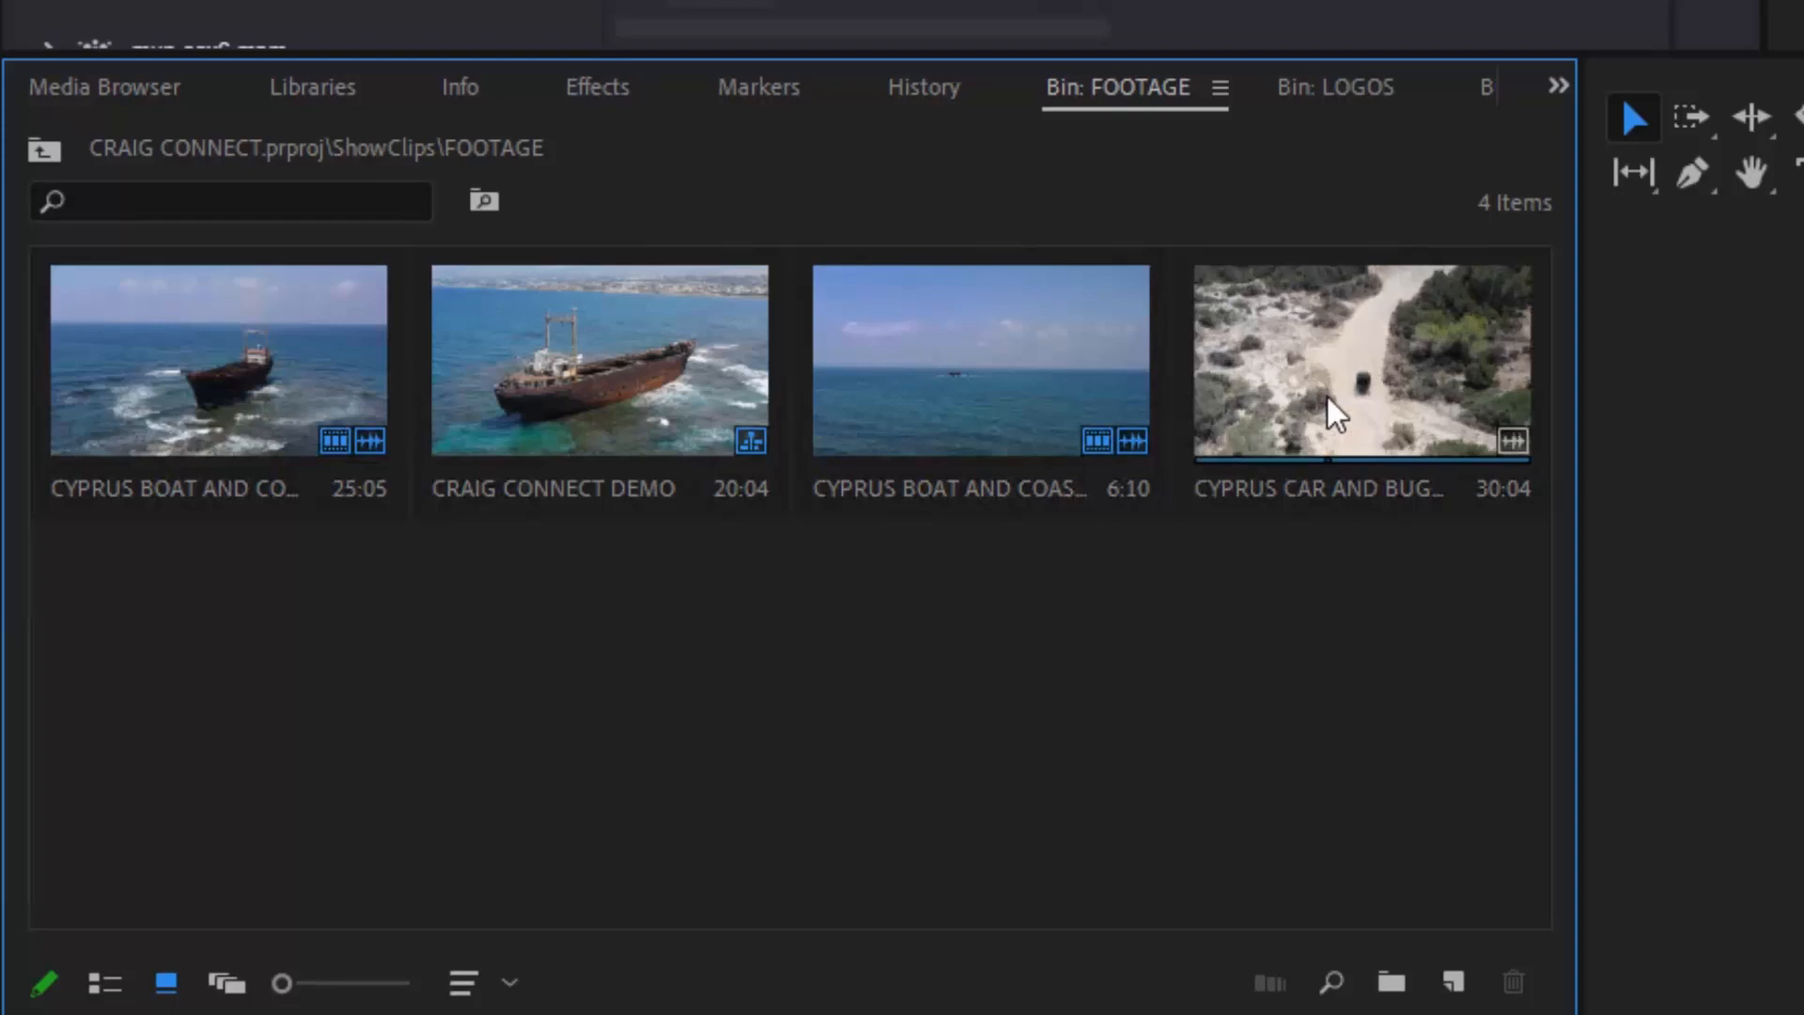
pyautogui.moveTo(1462, 443)
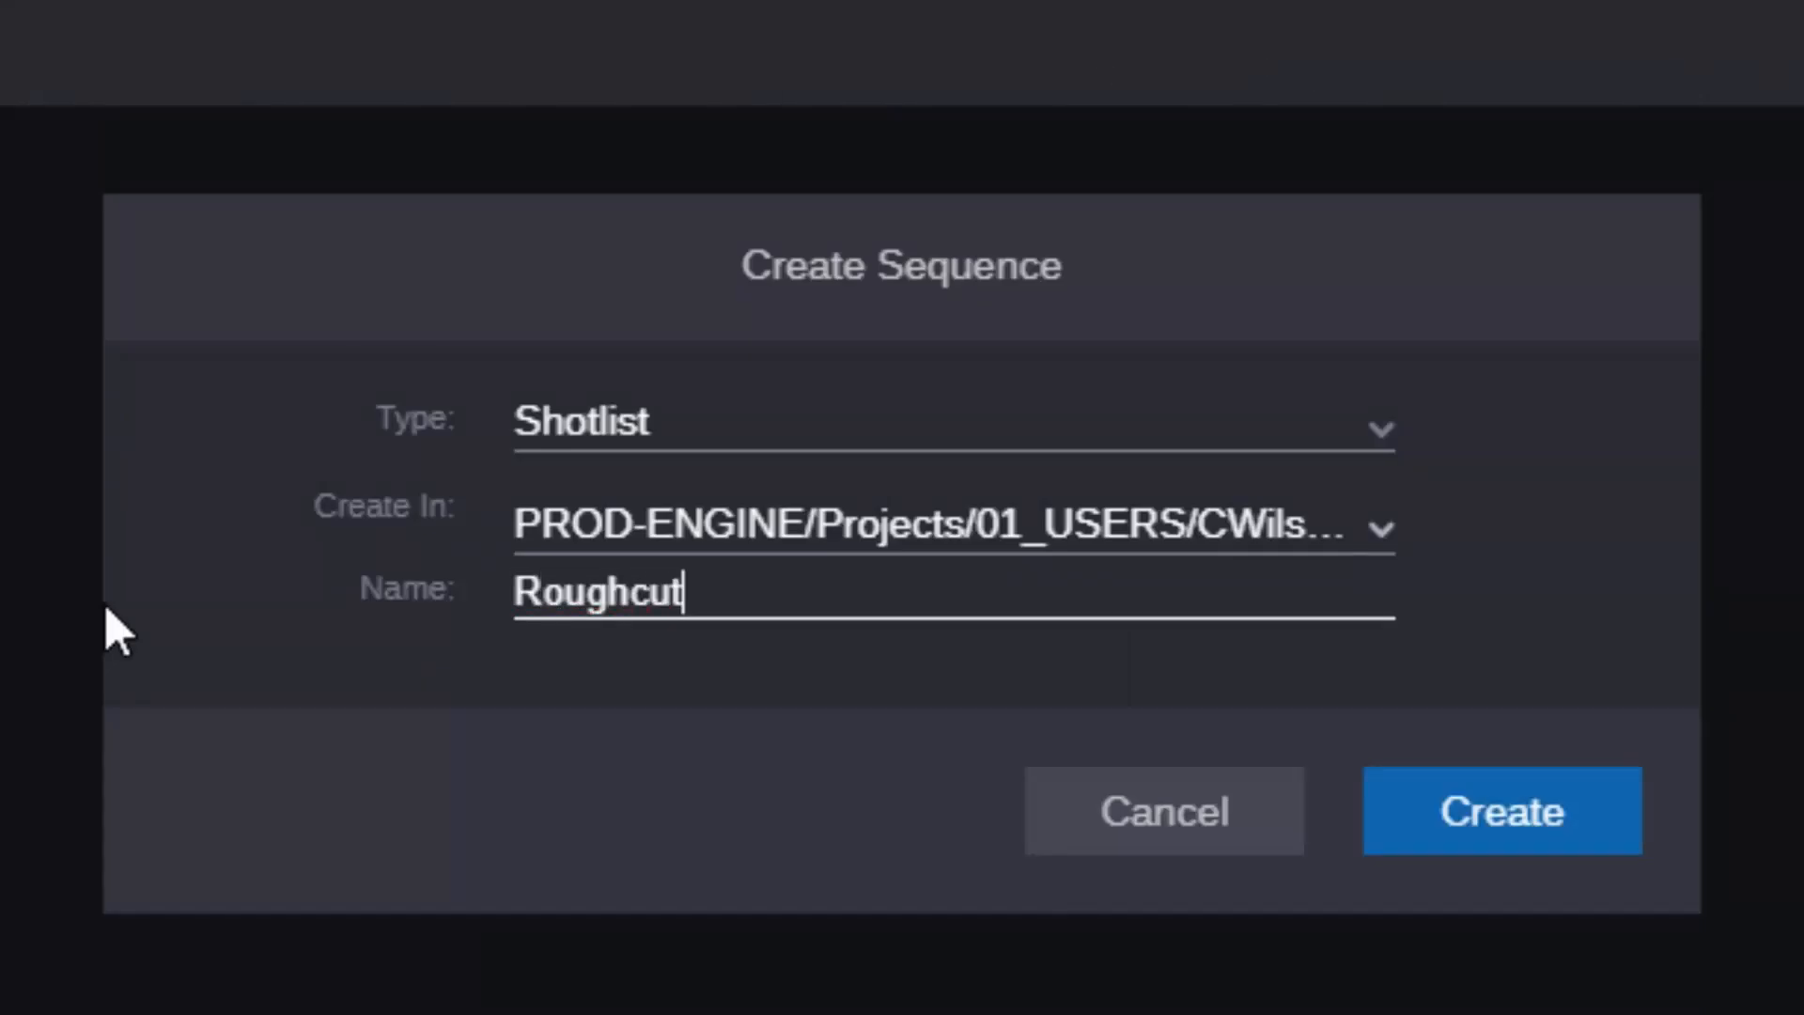
# - Create the Shotlist sequence named Roughcut in the projects folder
pyautogui.click(1500, 812)
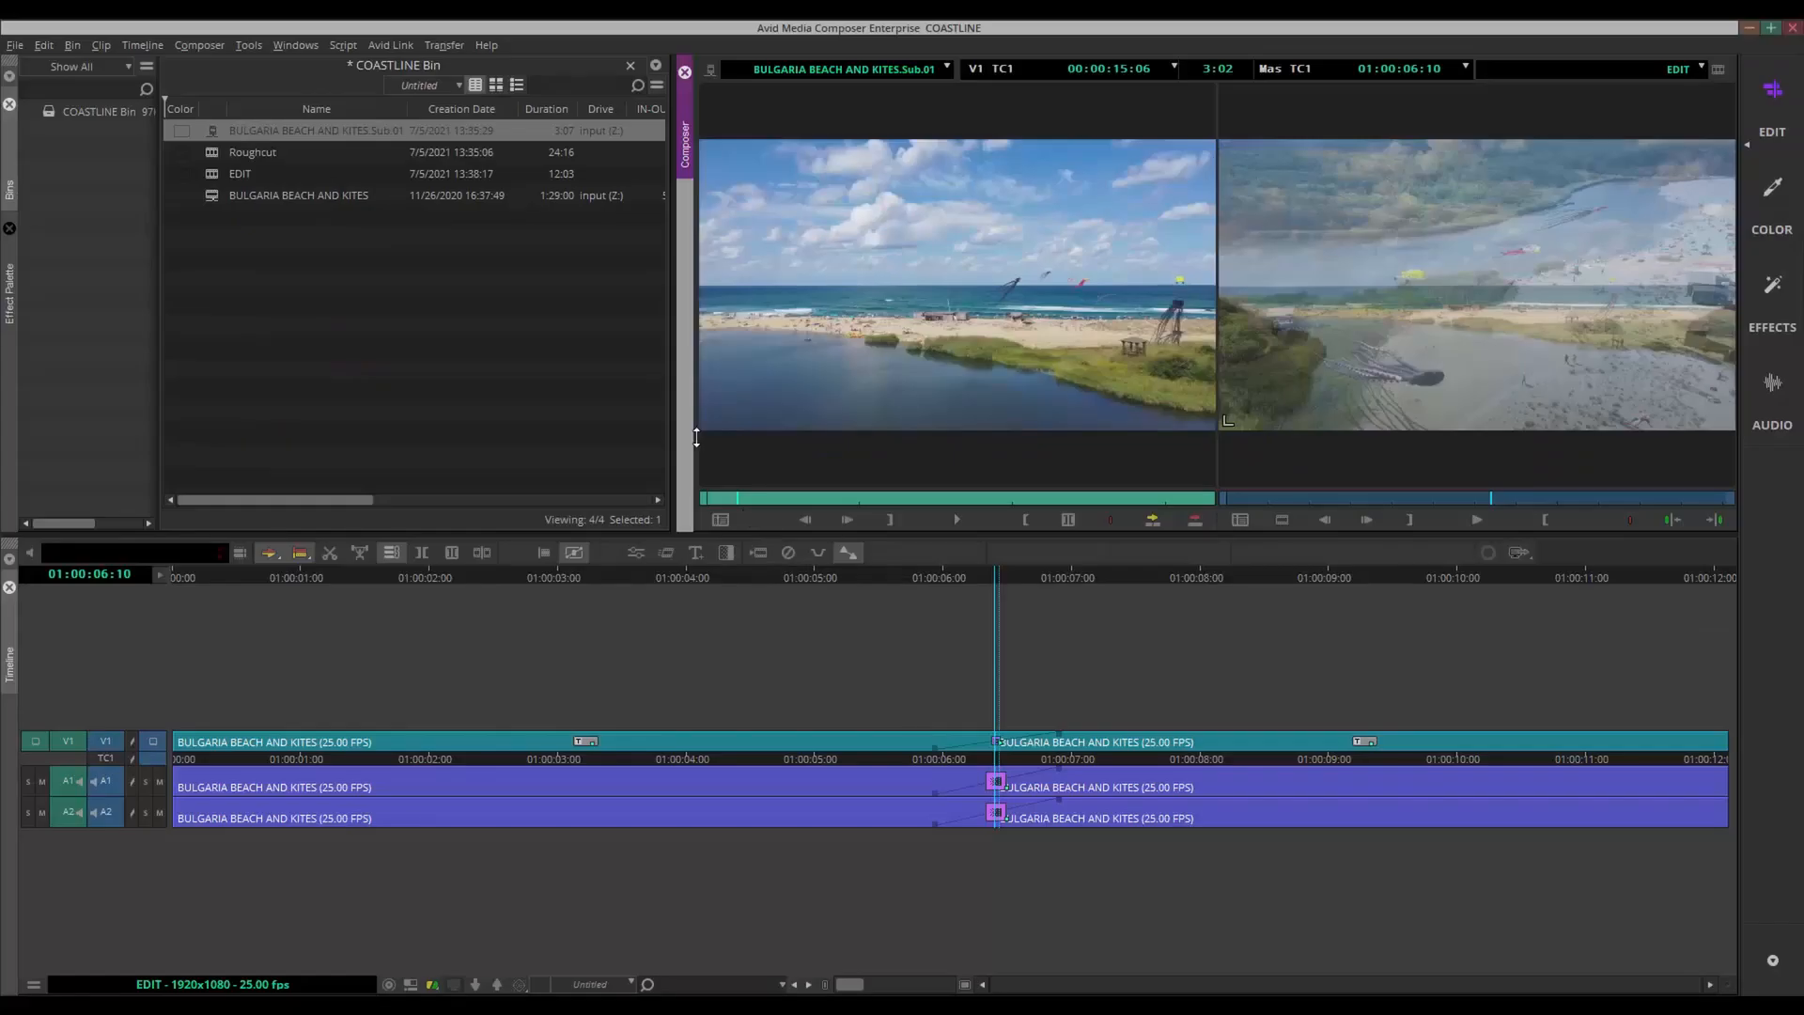
# - Load the Roughcut sequence from the COASTLINE bin onto the timeline
pyautogui.doubleClick(252, 151)
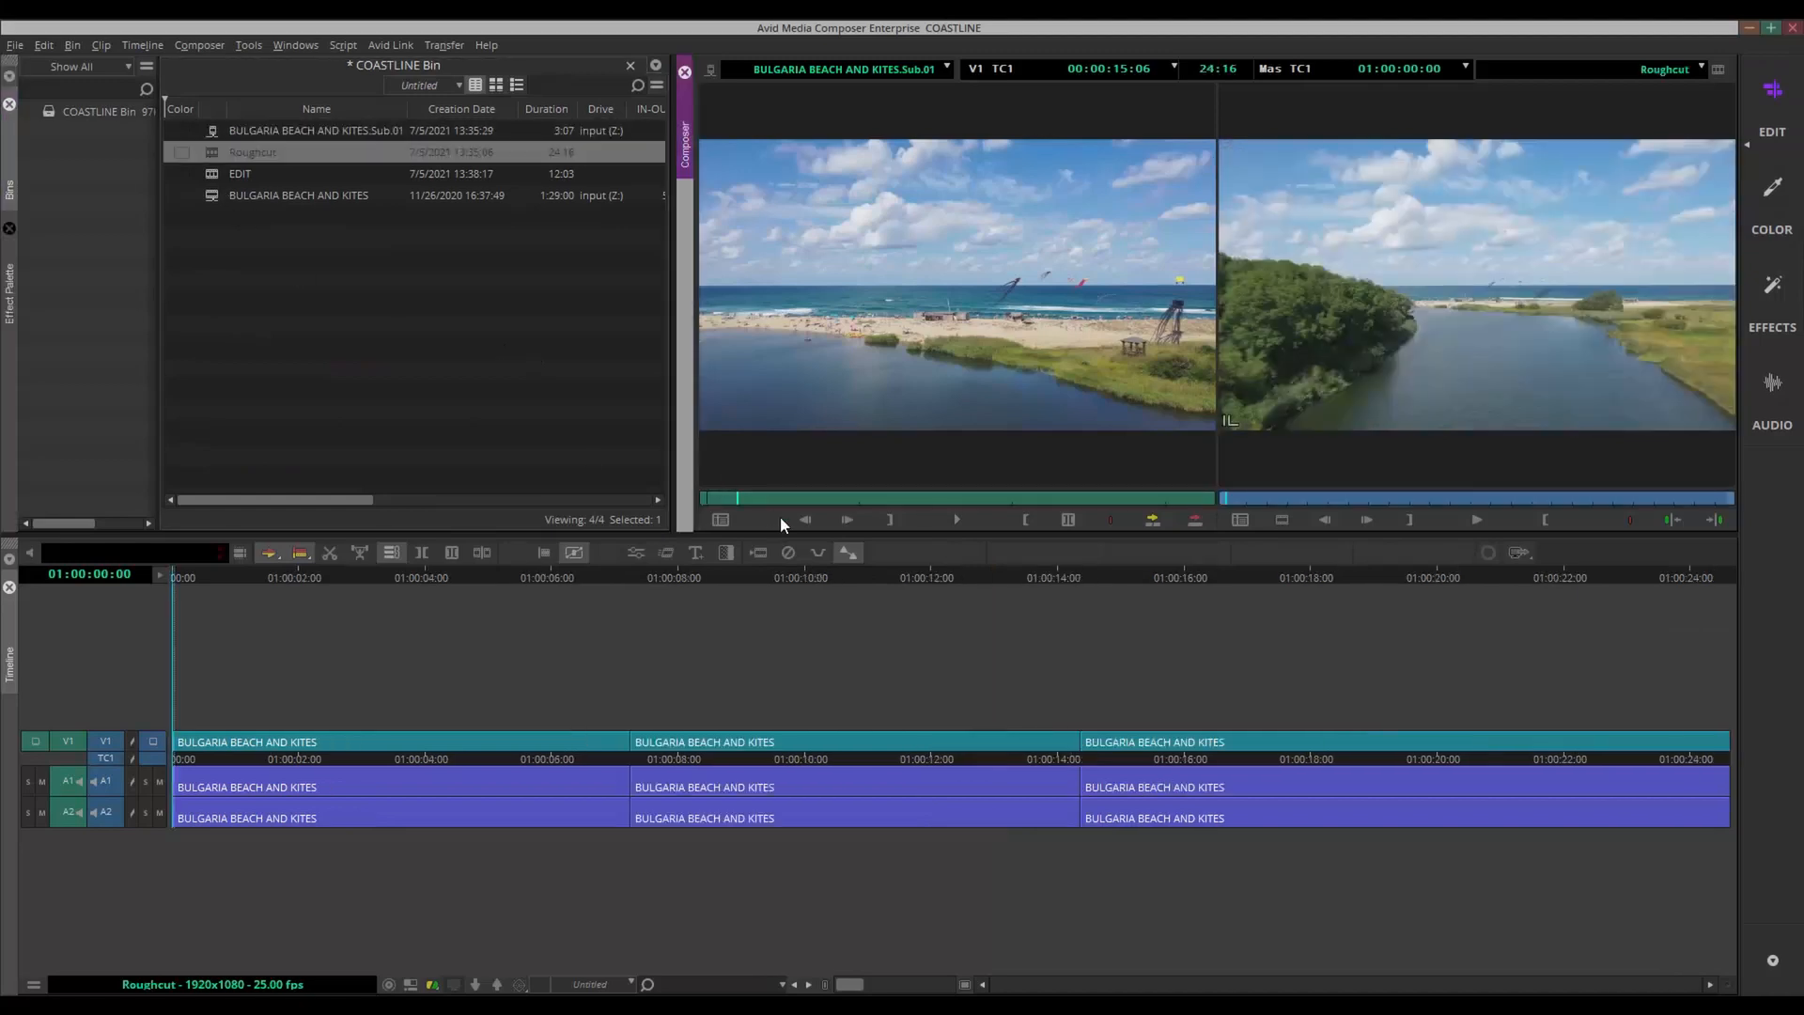